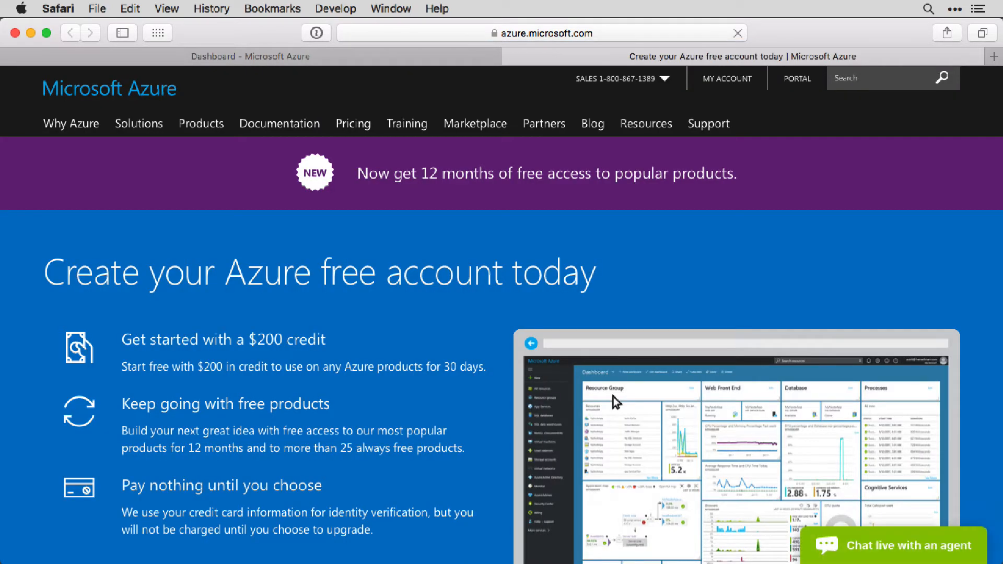
- Bring up the Azure Portal dashboard with its existing resource tiles
click(249, 56)
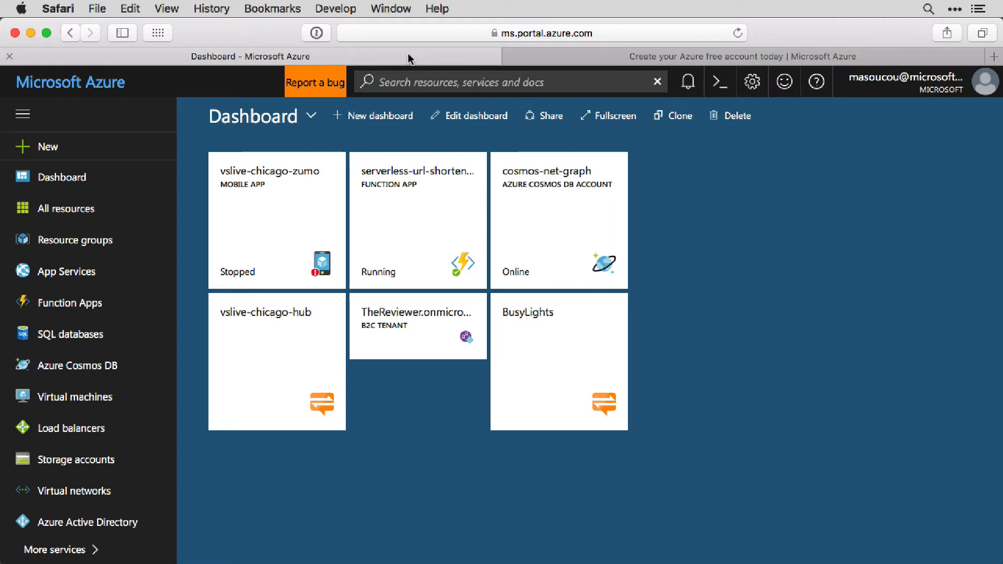
mouse_move(64, 272)
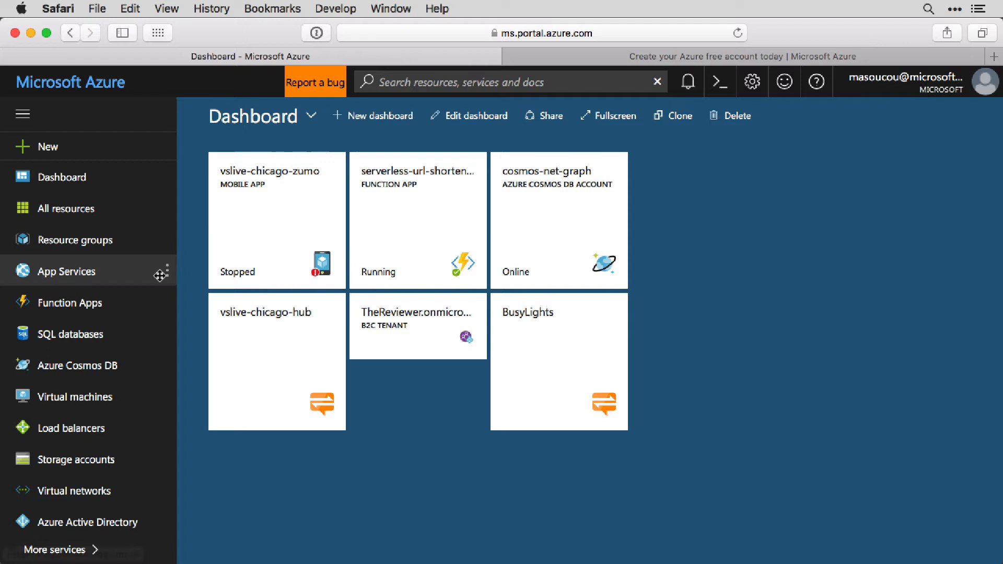
- Browse App Services and Azure Active Directory, finding Azure AD B2C under More services
click(67, 271)
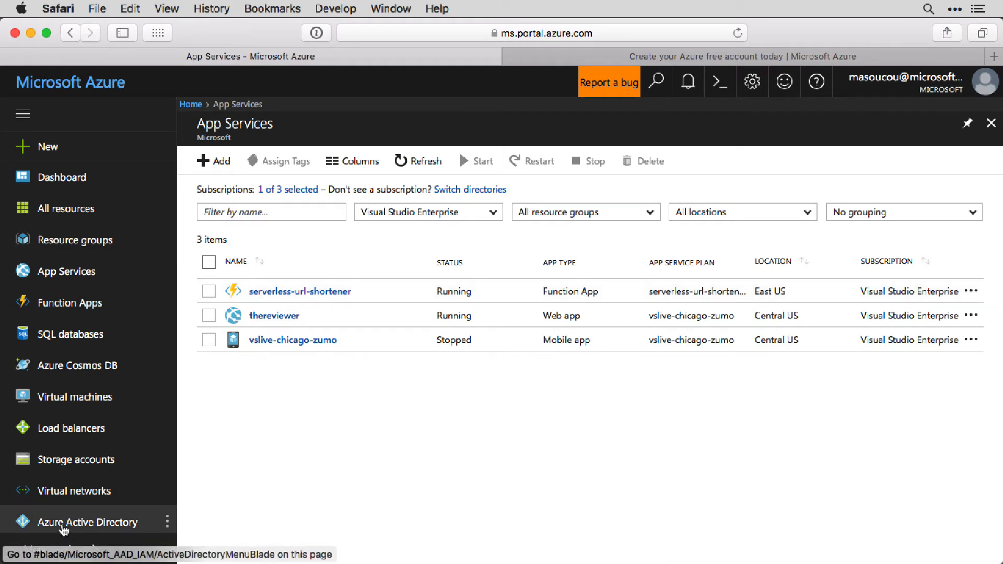
click(90, 522)
text(b2c)
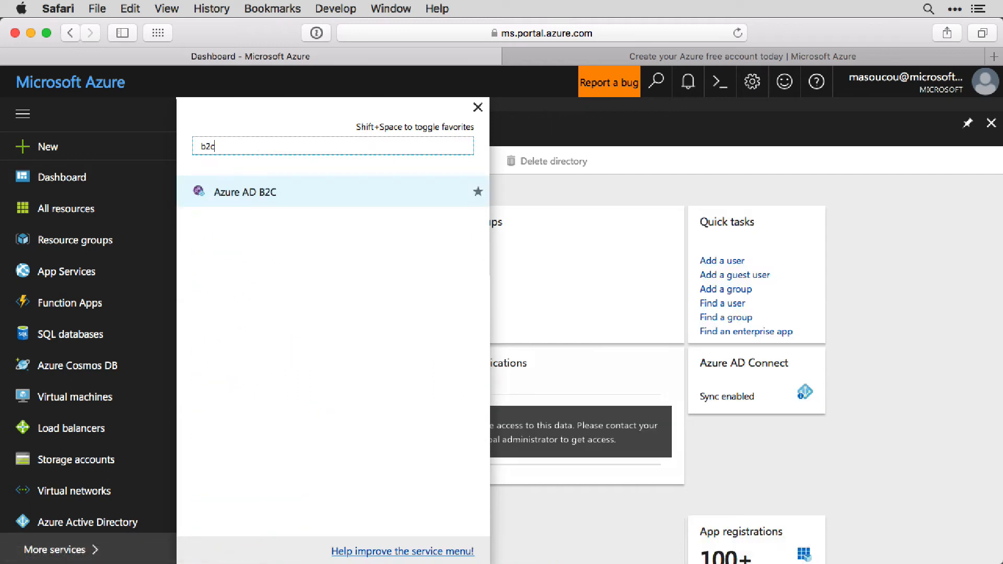
click(244, 192)
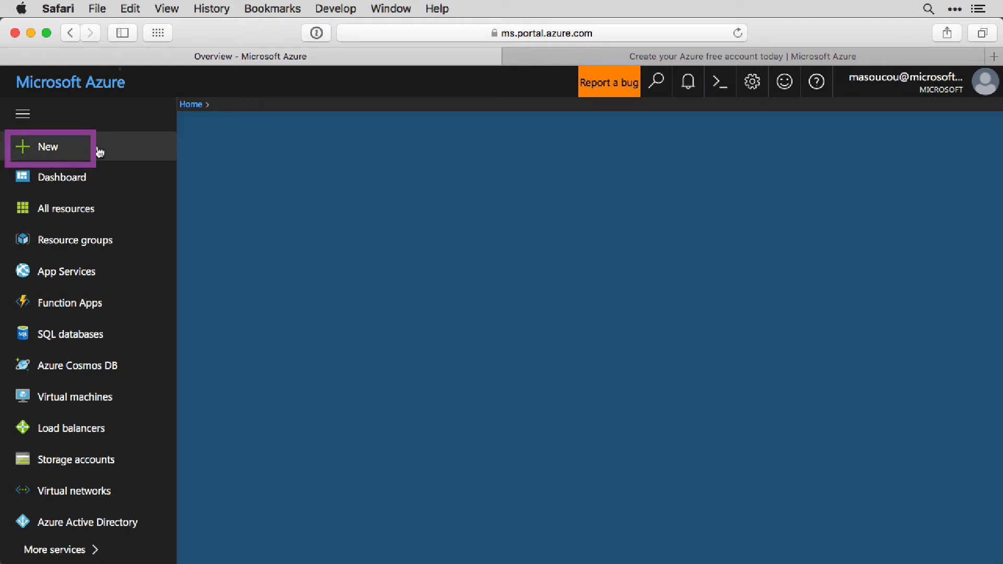
- Create a new resource, find Azure Active Directory B2C in the Marketplace, and begin tenant creation
click(46, 147)
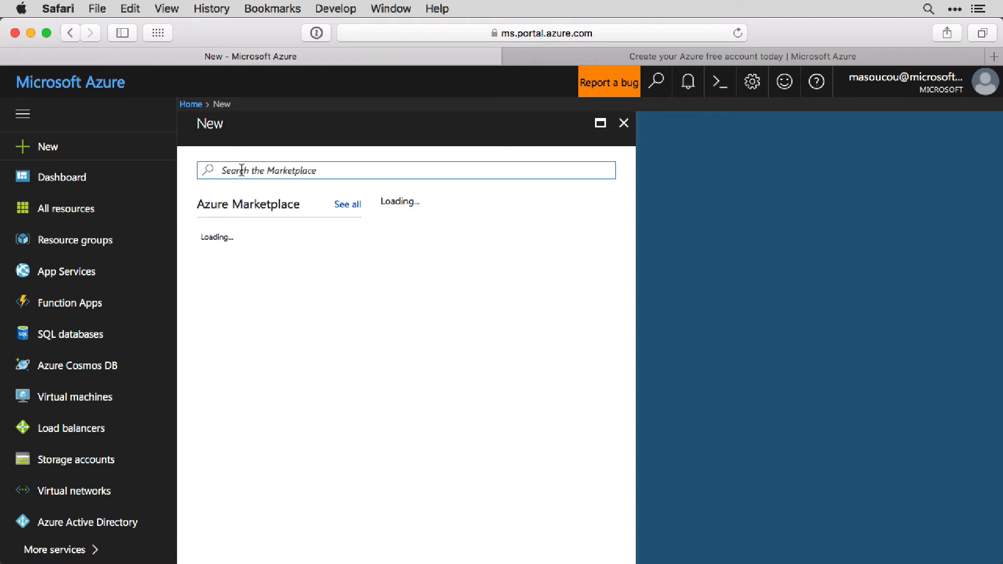
text(b2c)
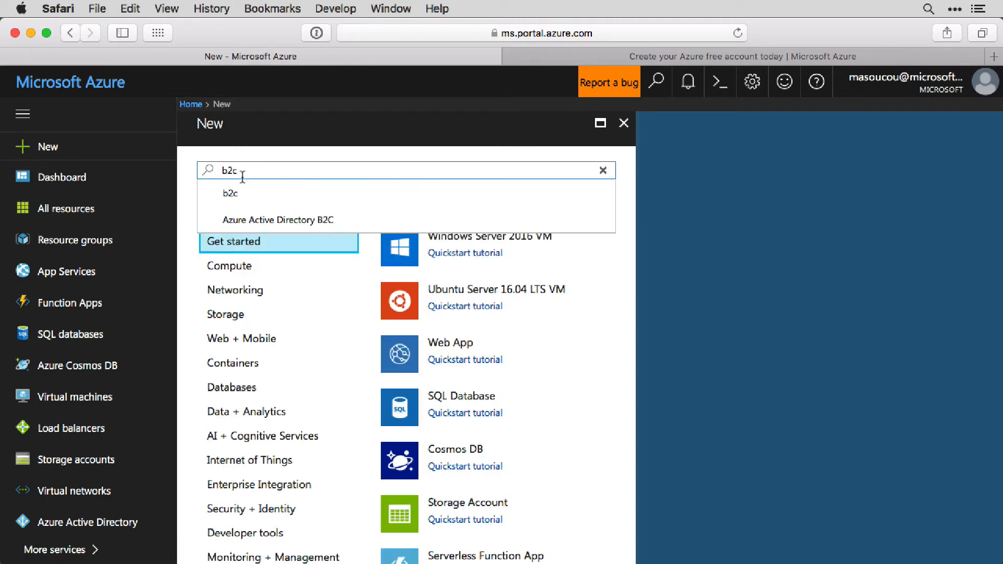
click(278, 219)
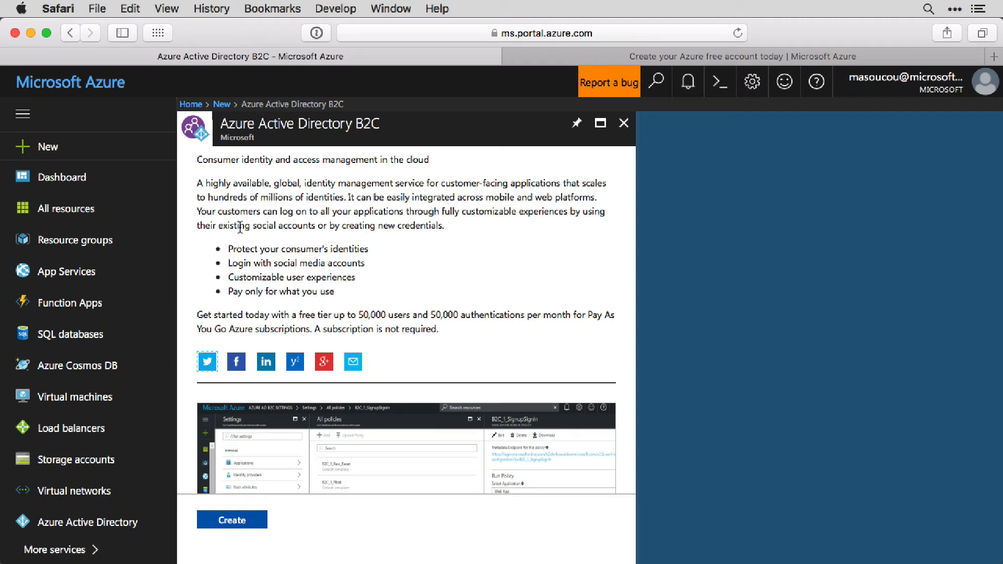
click(232, 519)
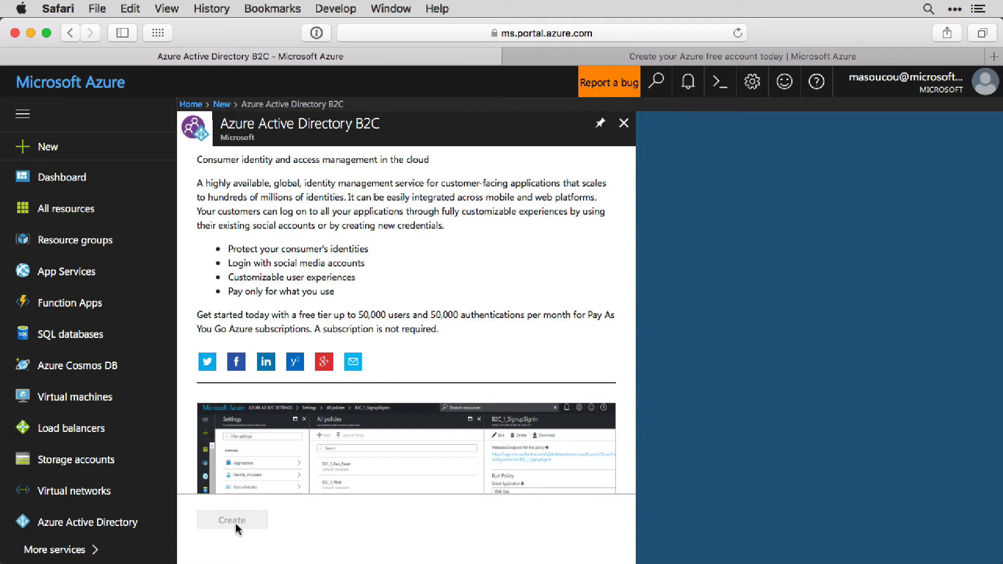
click(232, 519)
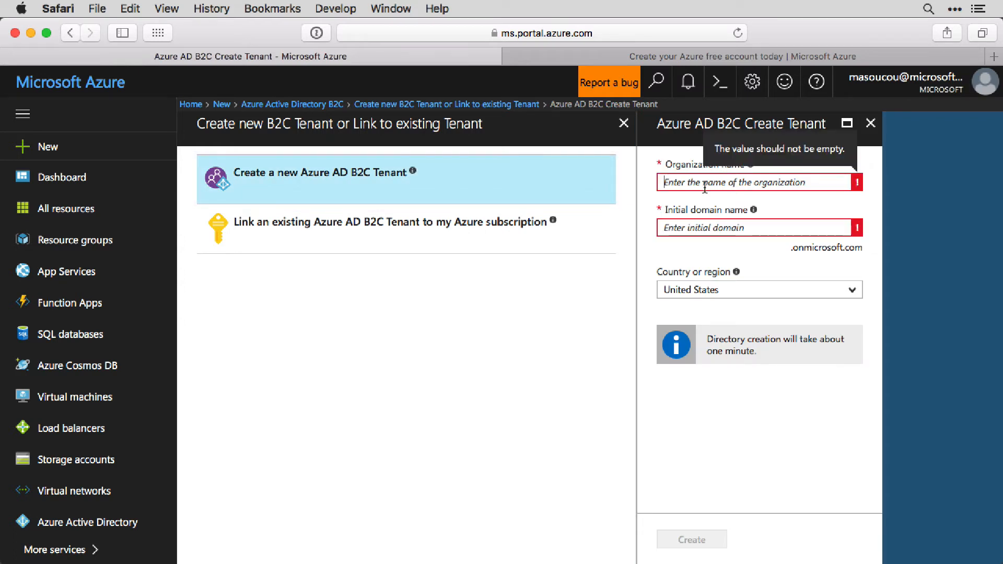
- Create B2C tenant reviewapp2 with domain reviewapp2.onmicrosoft.com
text(rev)
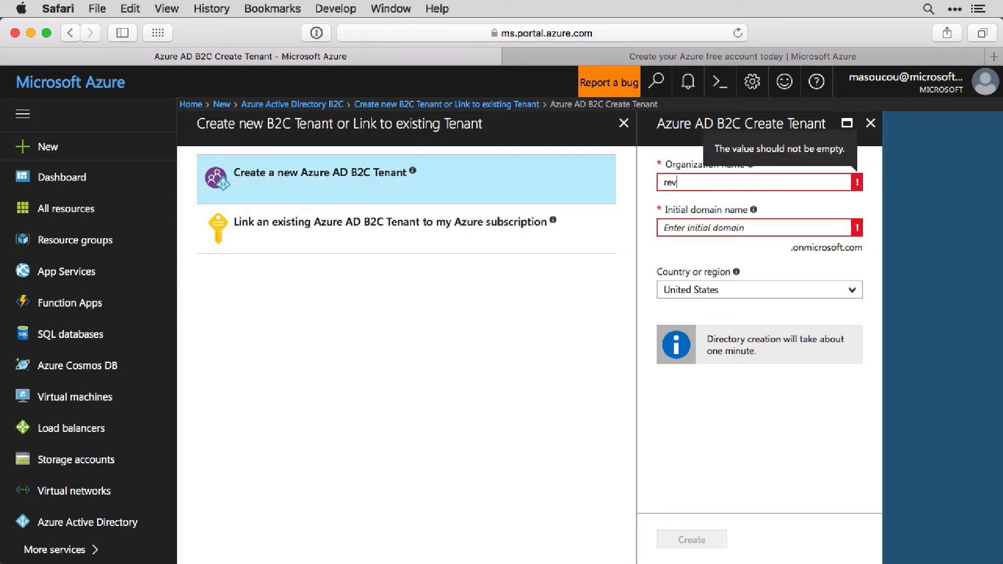
text(iewapp)
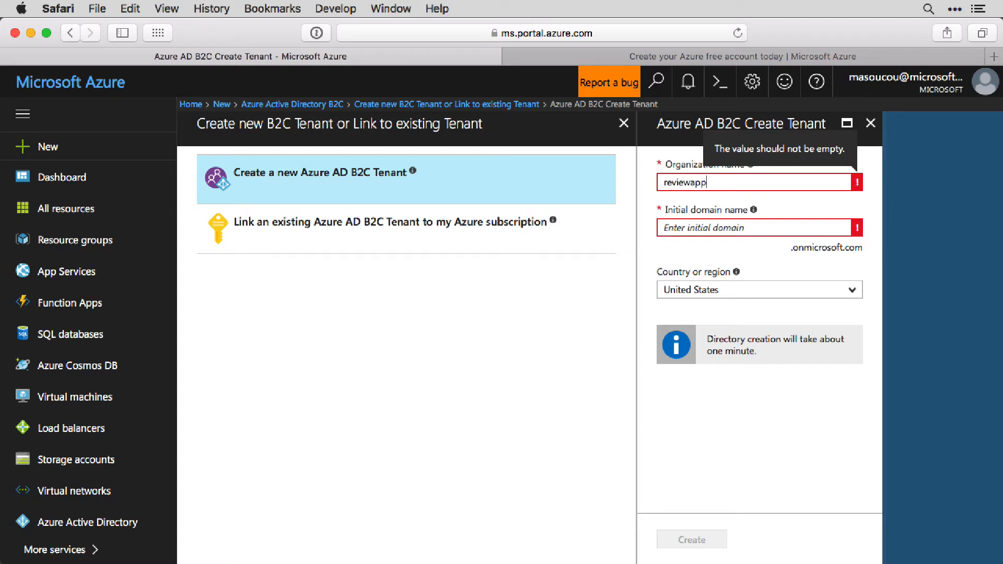
text(reviewapp2)
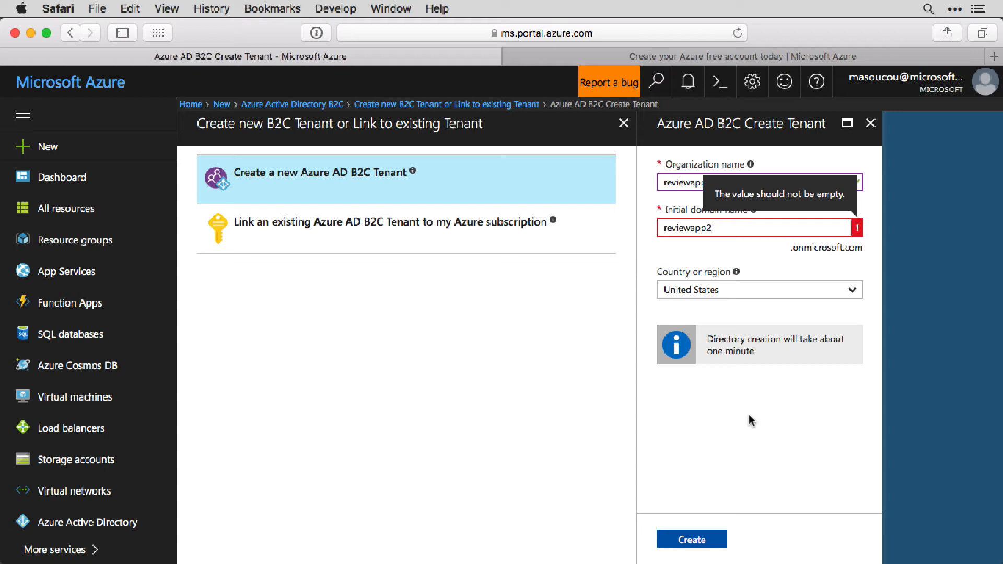
text(reviewapp2)
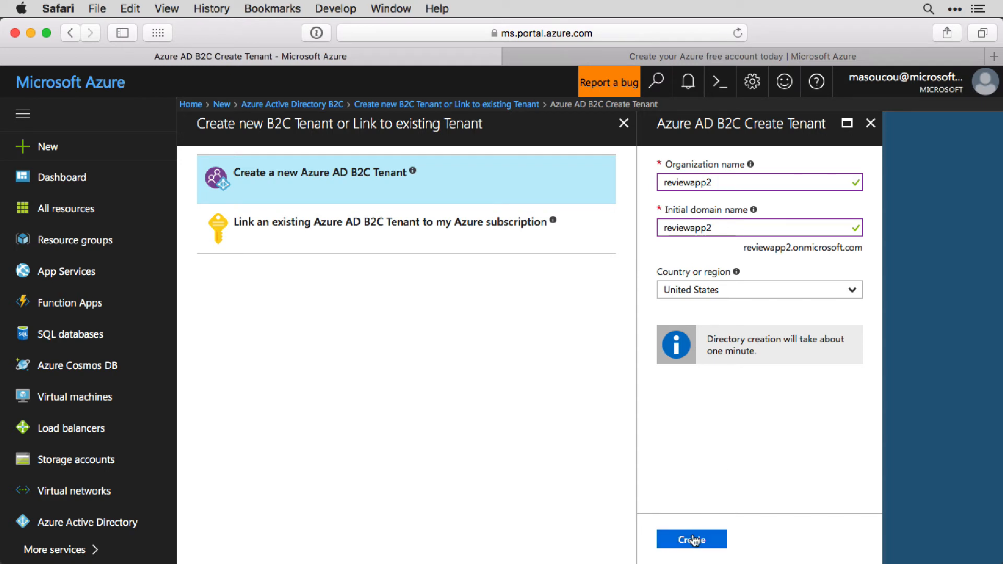
mouse_move(753, 389)
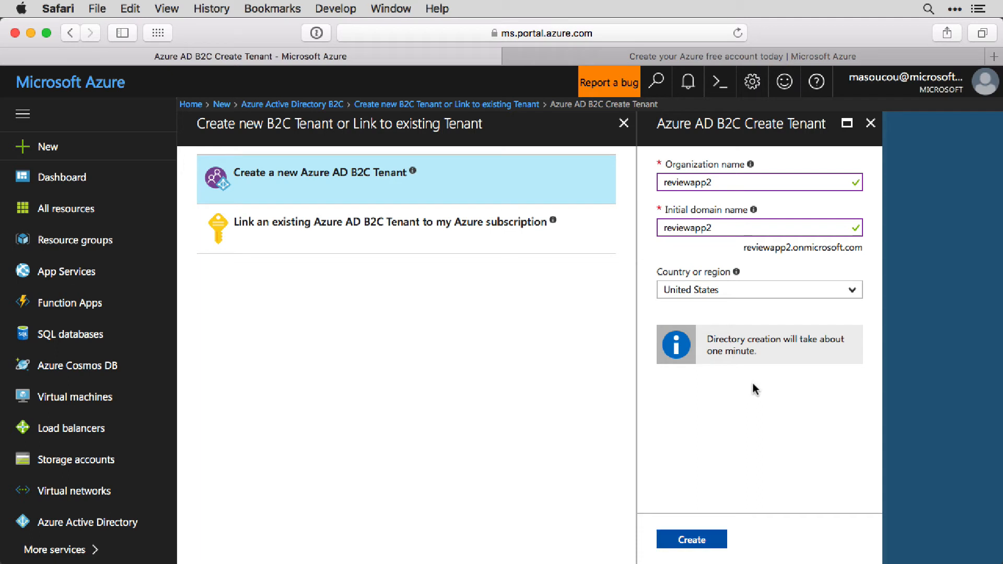
click(690, 539)
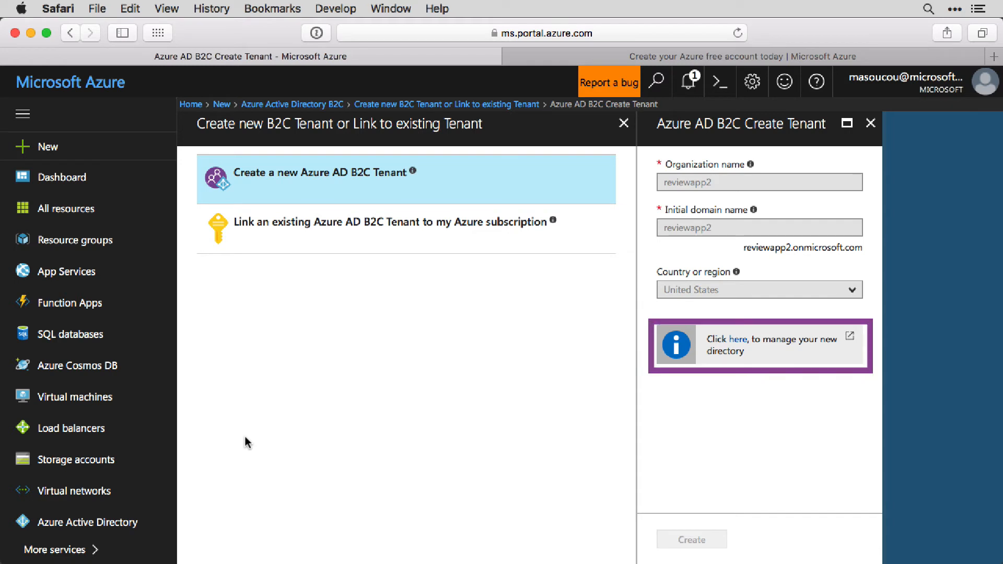
mouse_move(617, 401)
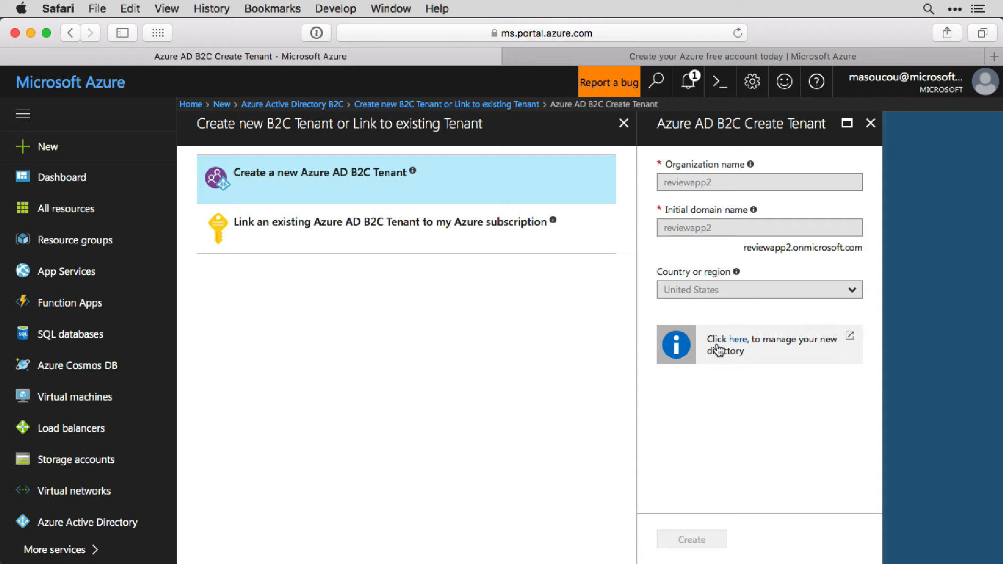
- Manage the new reviewapp2 directory and view its subscription reminder instructions
click(727, 338)
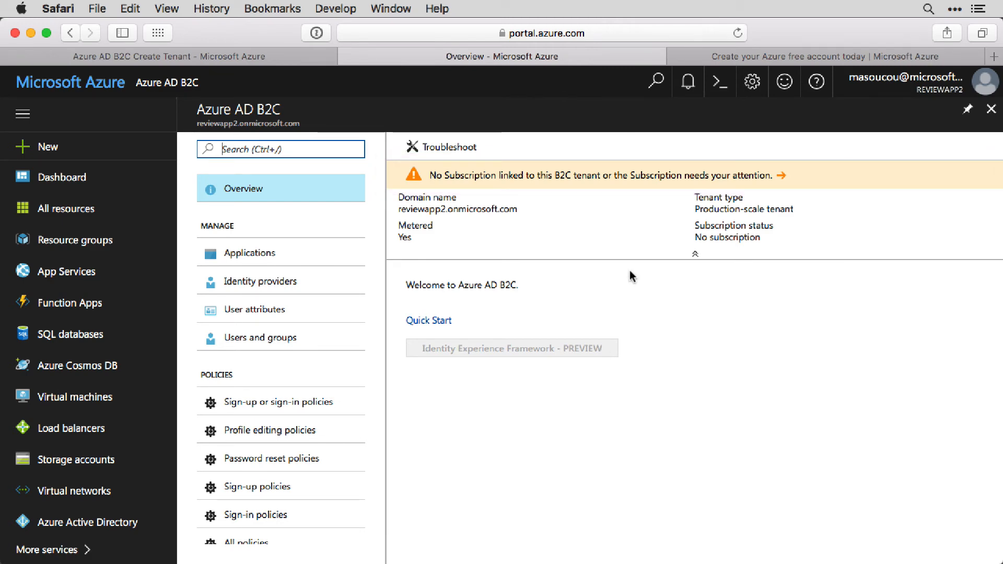
mouse_move(636, 237)
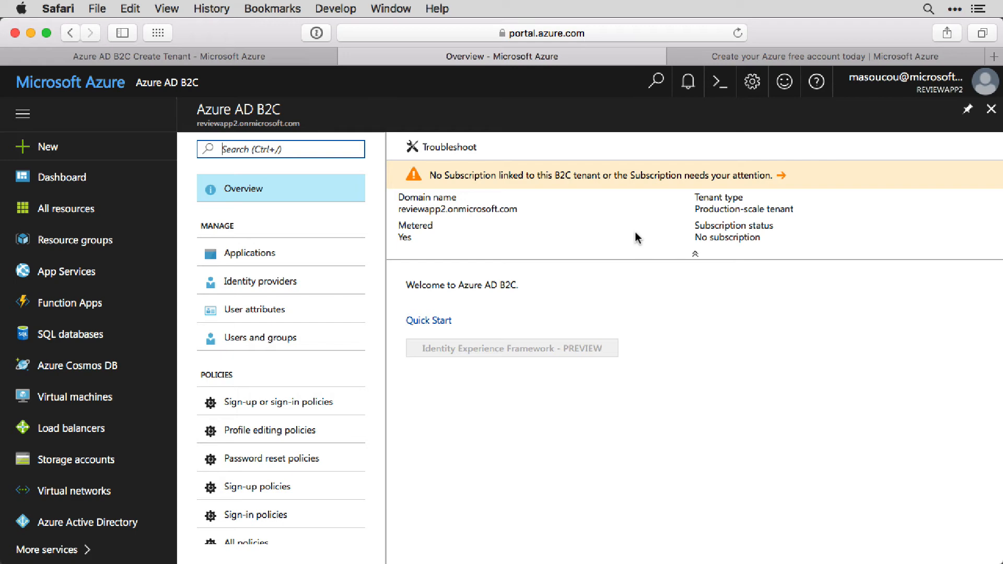
mouse_move(779, 183)
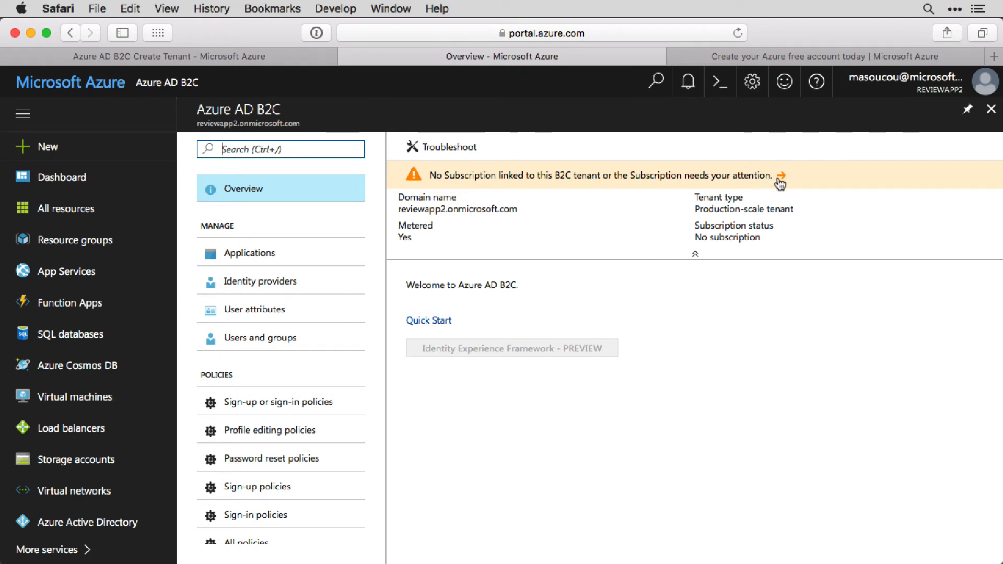
click(777, 182)
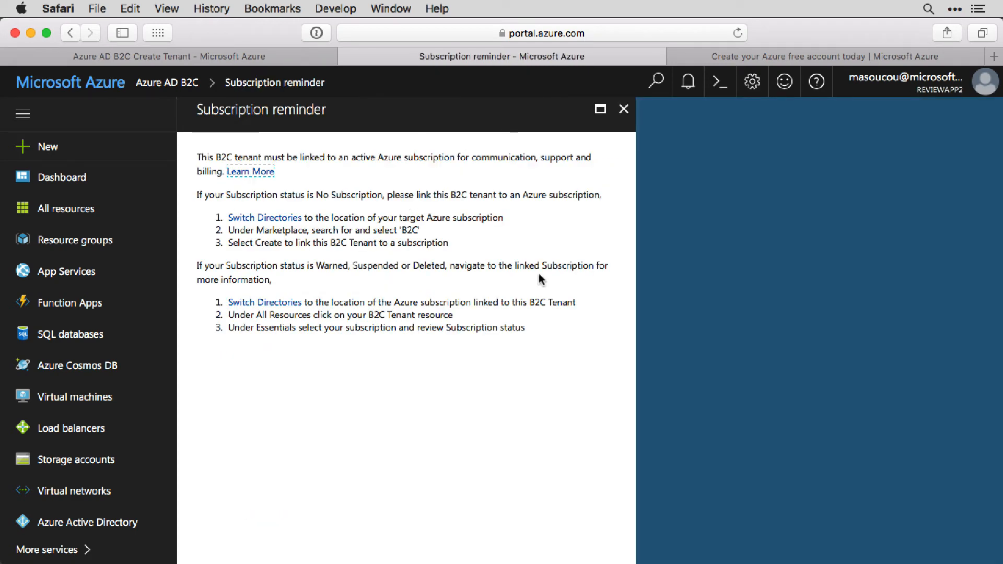
mouse_move(284, 211)
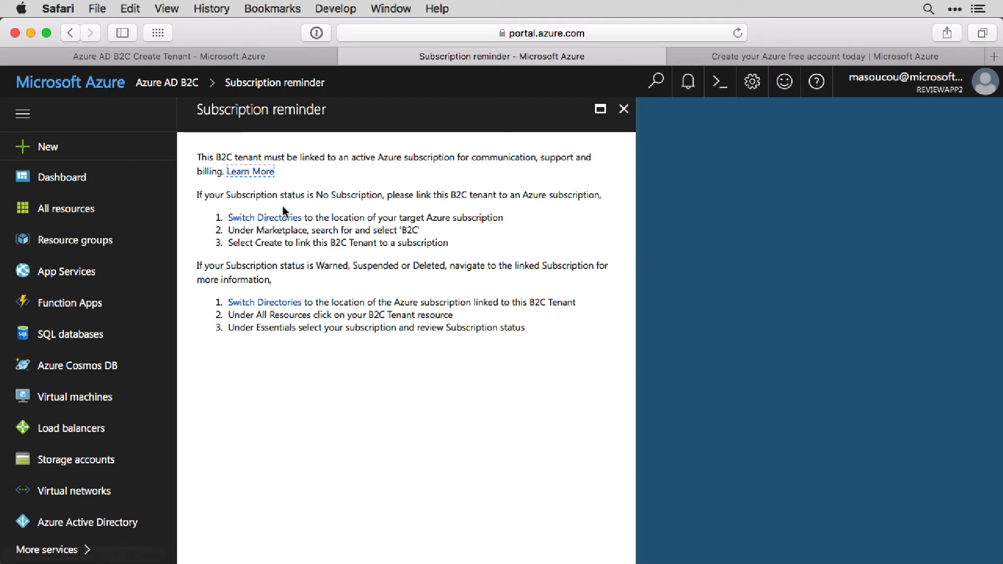
mouse_move(460, 221)
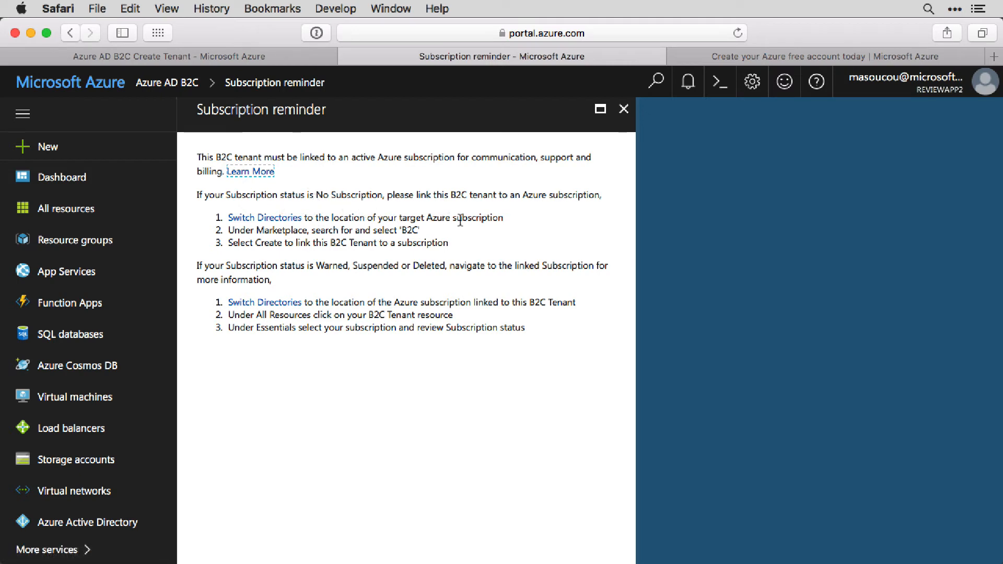
mouse_move(434, 242)
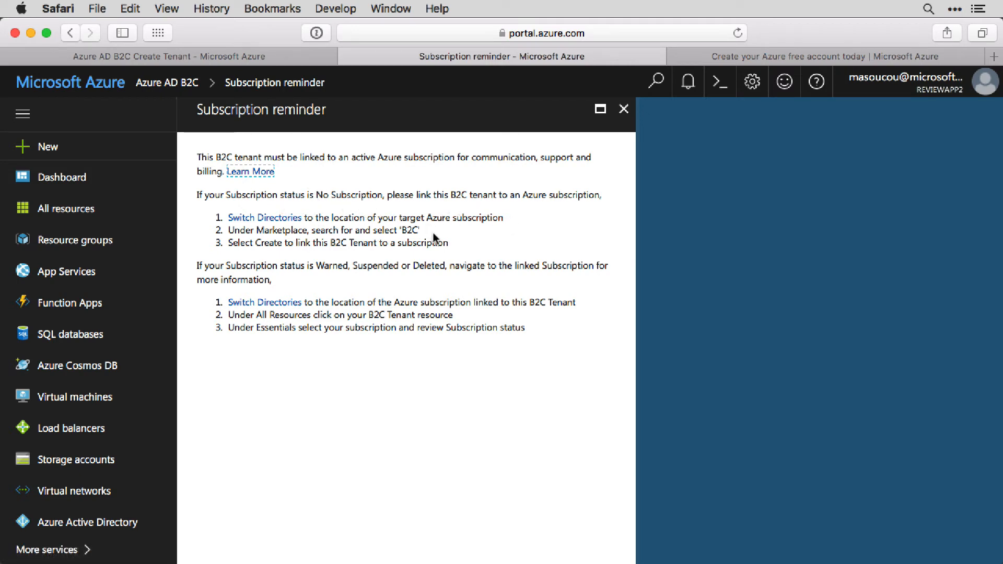
mouse_move(461, 244)
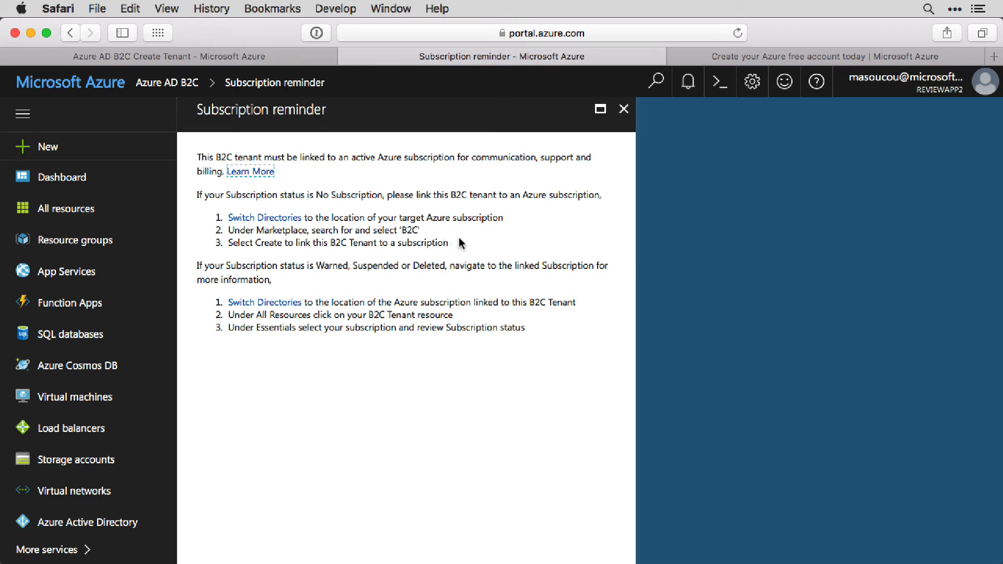
mouse_move(292, 61)
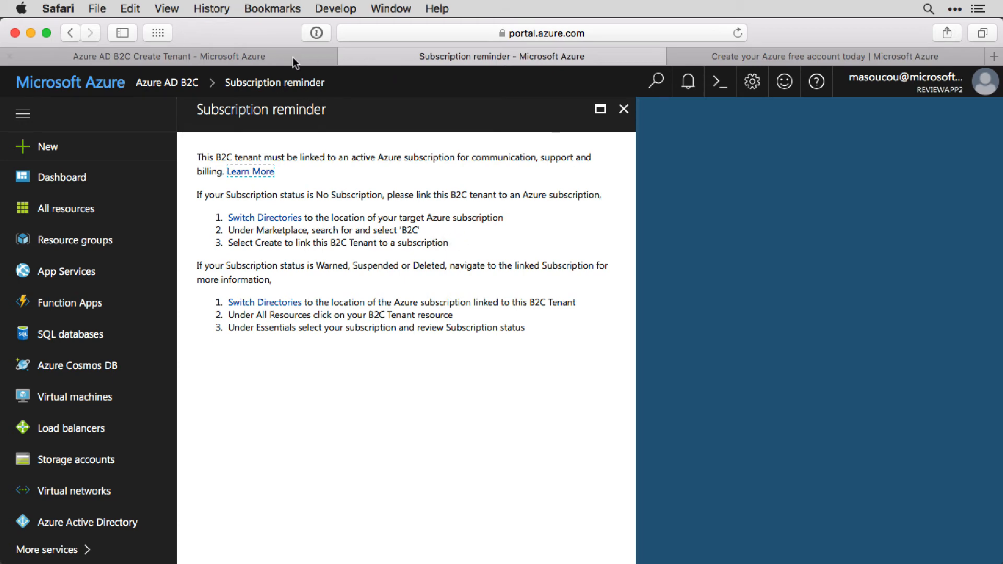
- Choose to link an existing B2C tenant and select reviewapp2.onmicrosoft.com
click(163, 55)
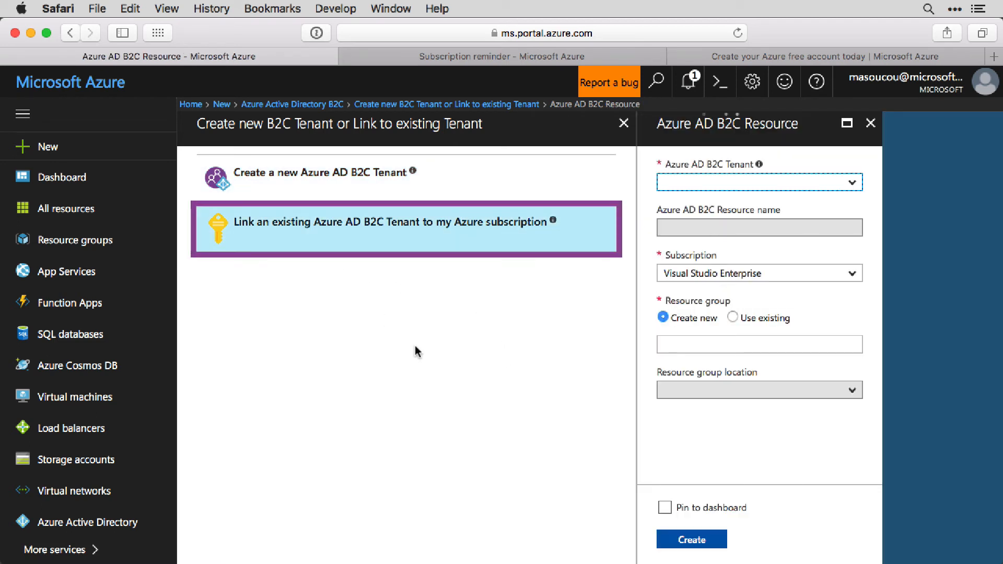
click(758, 390)
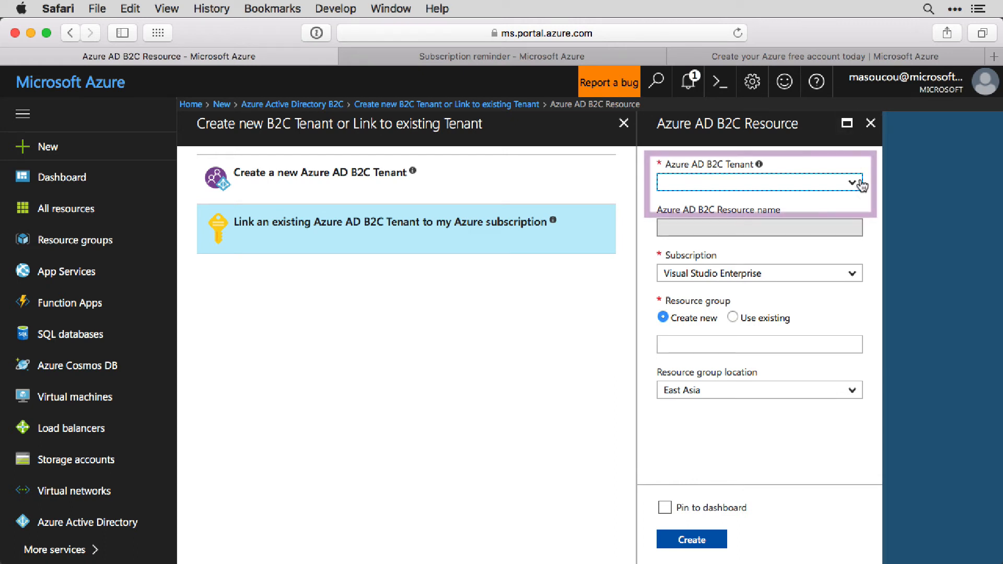
click(853, 183)
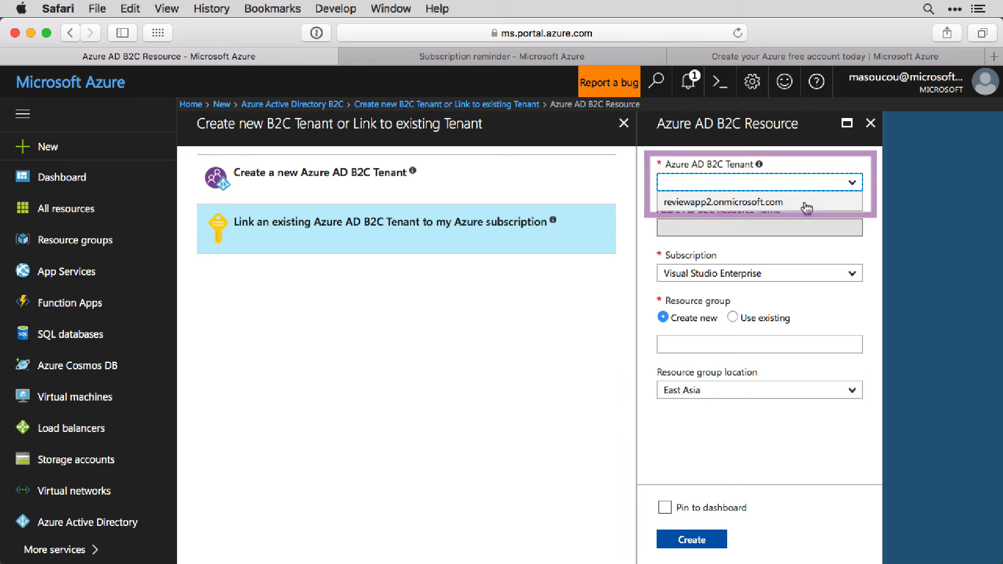
click(723, 201)
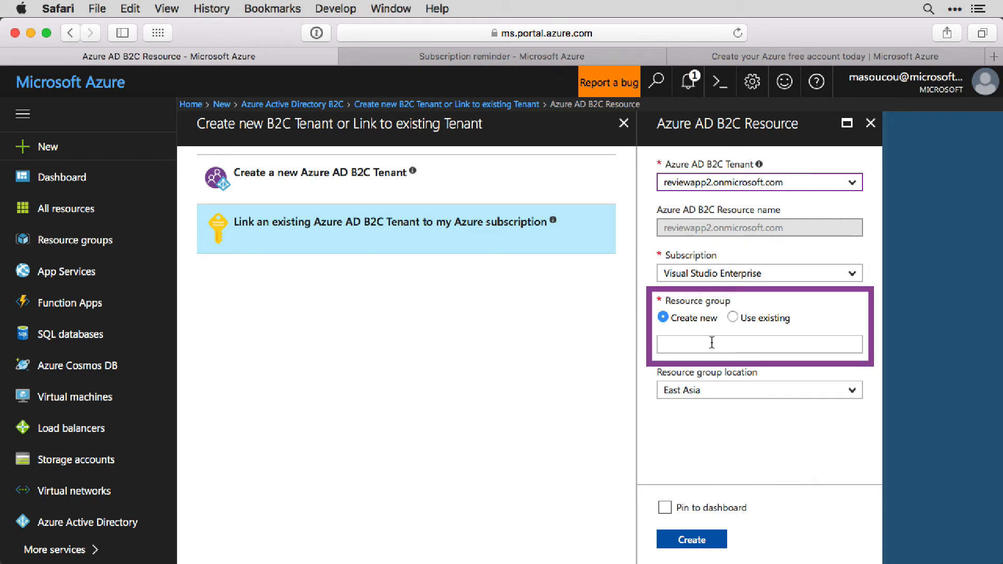
- Deploy the link under resource group reviewapp and go to the new reviewapp2 resource
text(reviewapp)
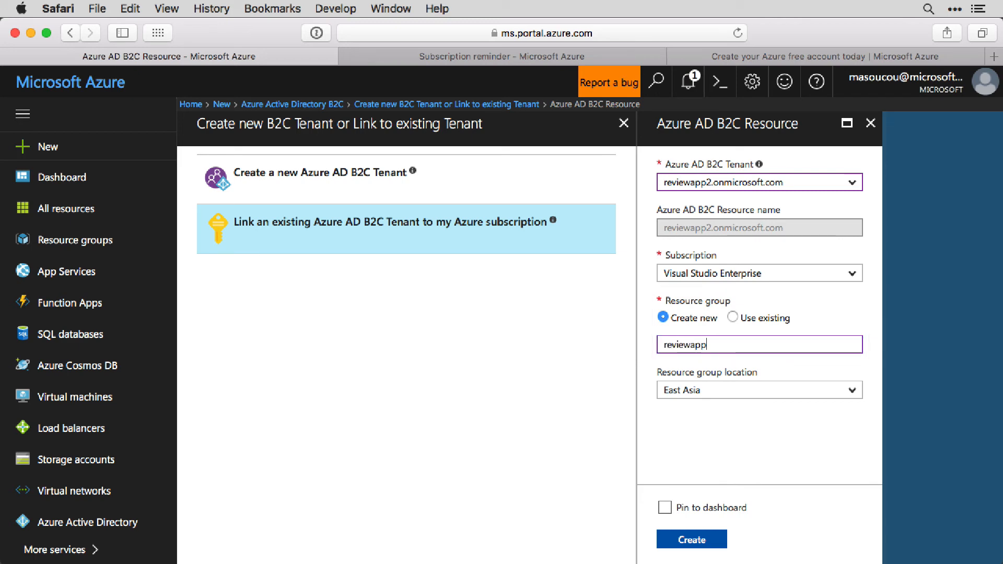
click(759, 389)
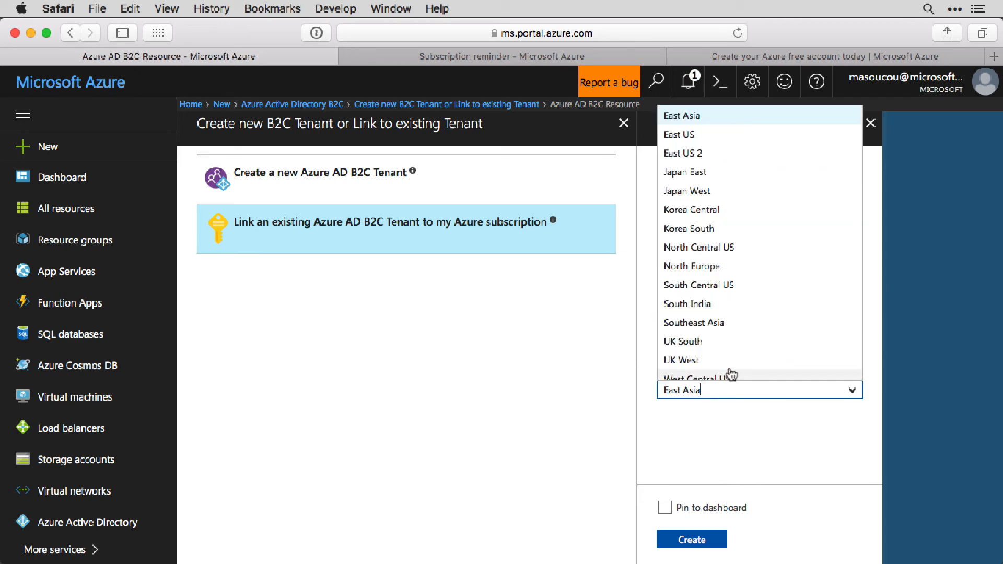
click(691, 539)
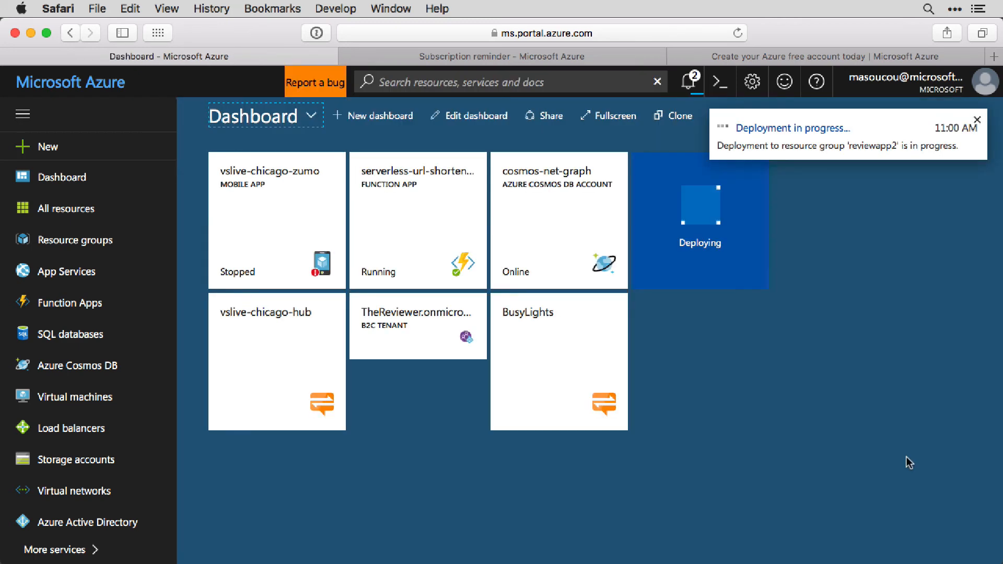
click(763, 187)
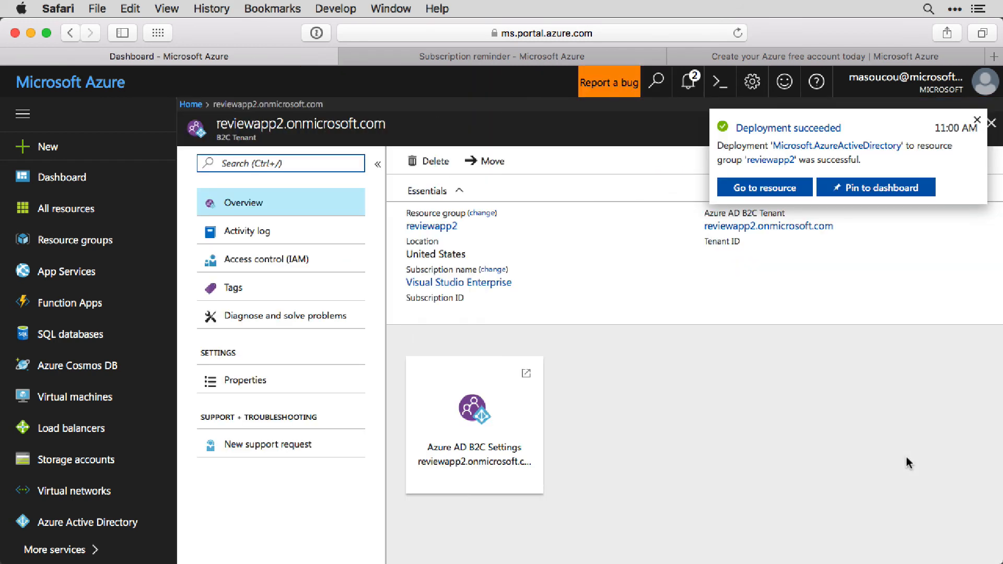
- View reviewapp2's B2C settings with Registered status and list available directories
click(990, 121)
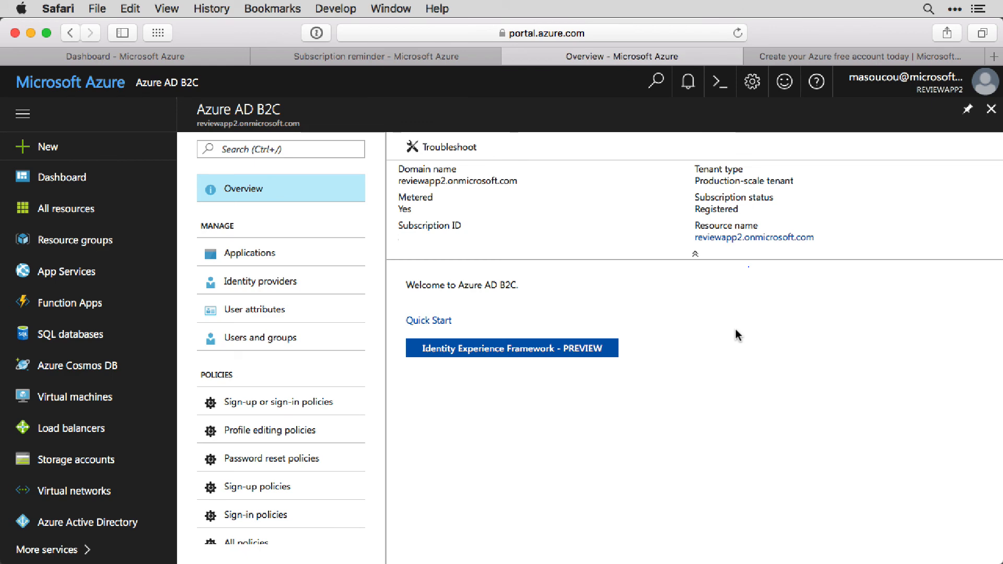
click(375, 56)
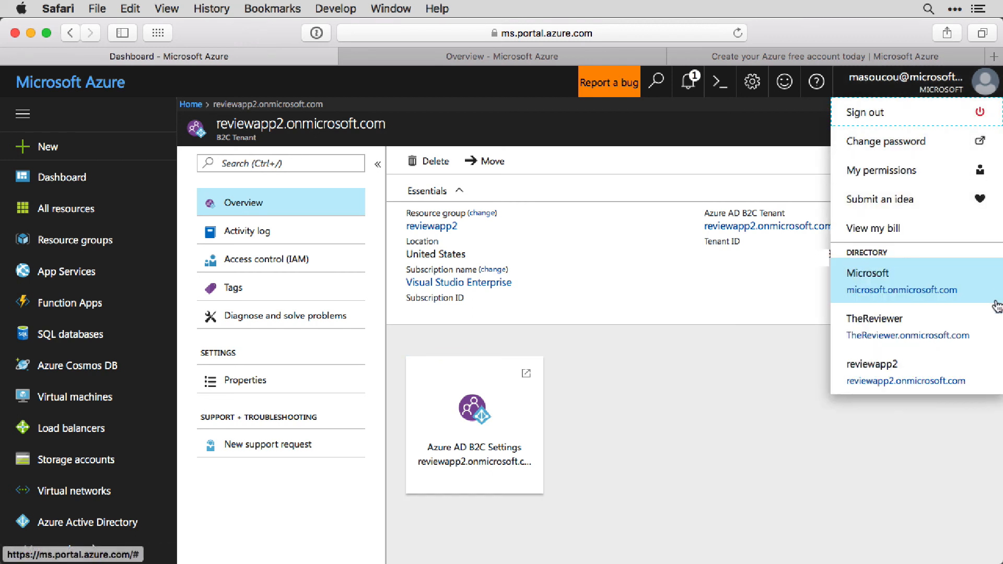
mouse_move(912, 371)
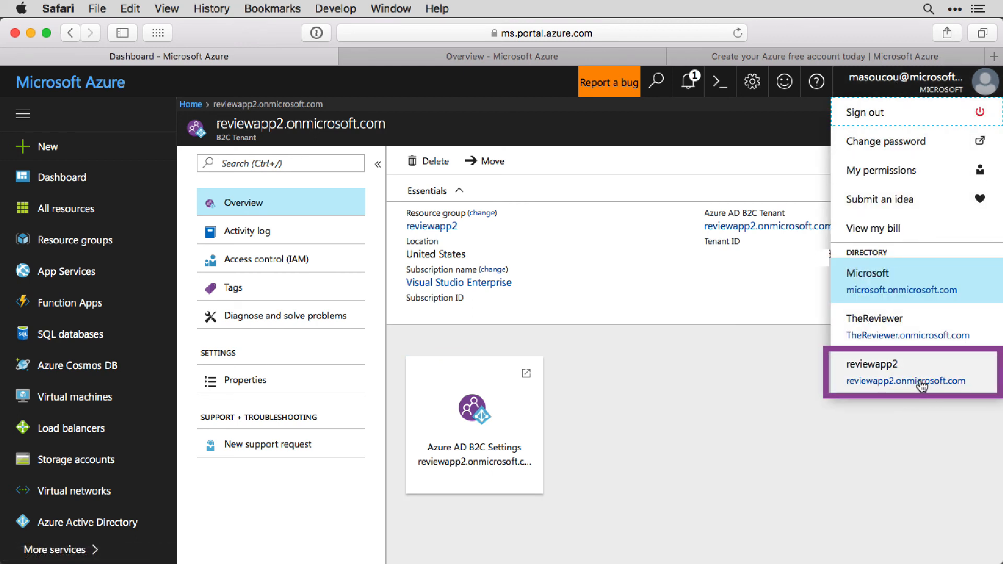
mouse_move(905, 381)
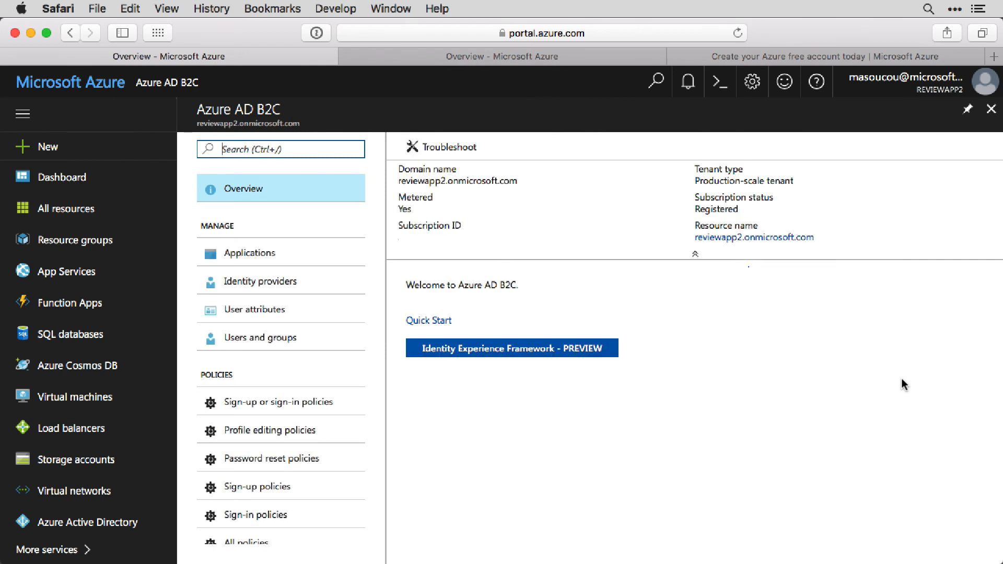
mouse_move(776, 275)
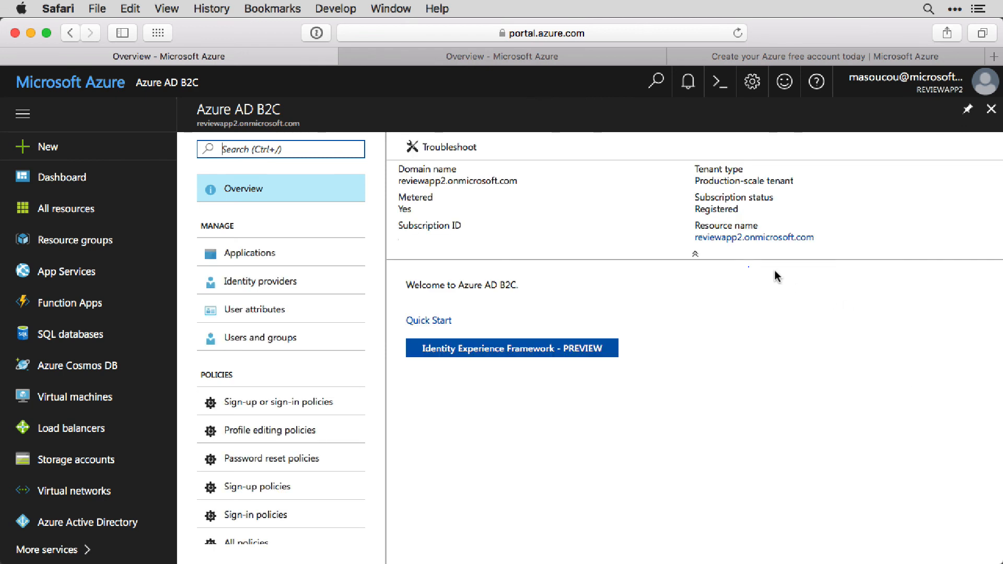
- Show the reviewapp2 tenant's Applications list, which is empty
click(250, 252)
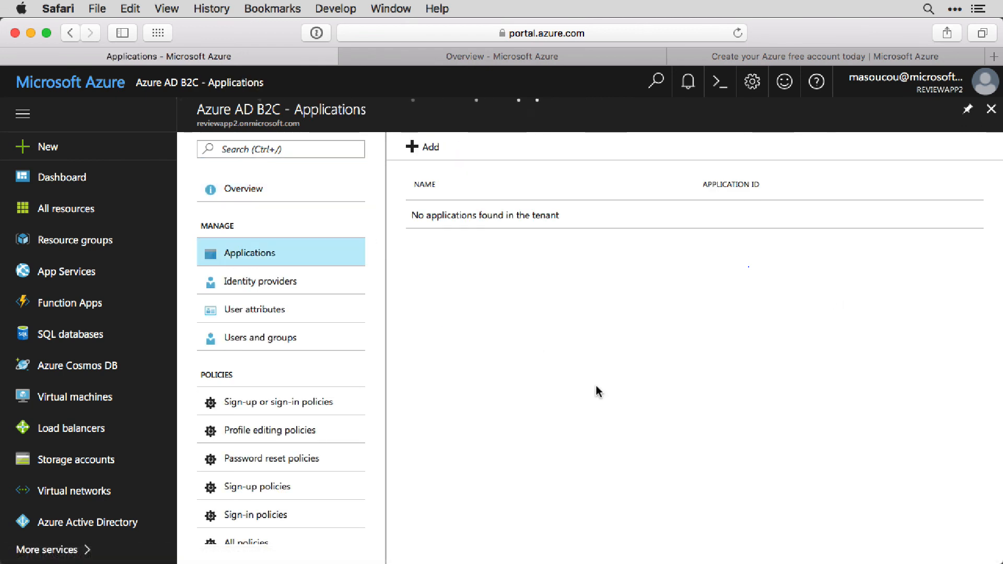
mouse_move(629, 403)
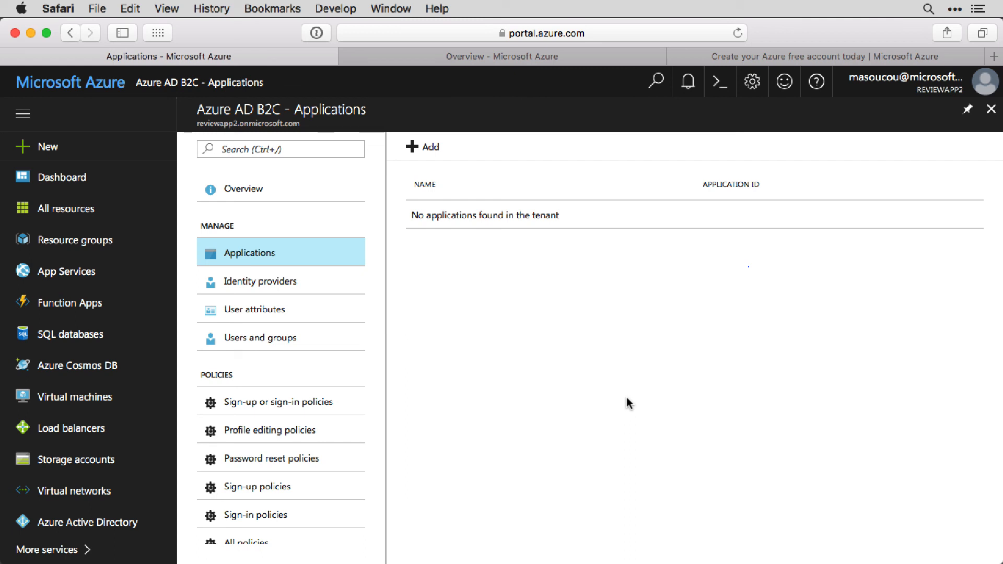